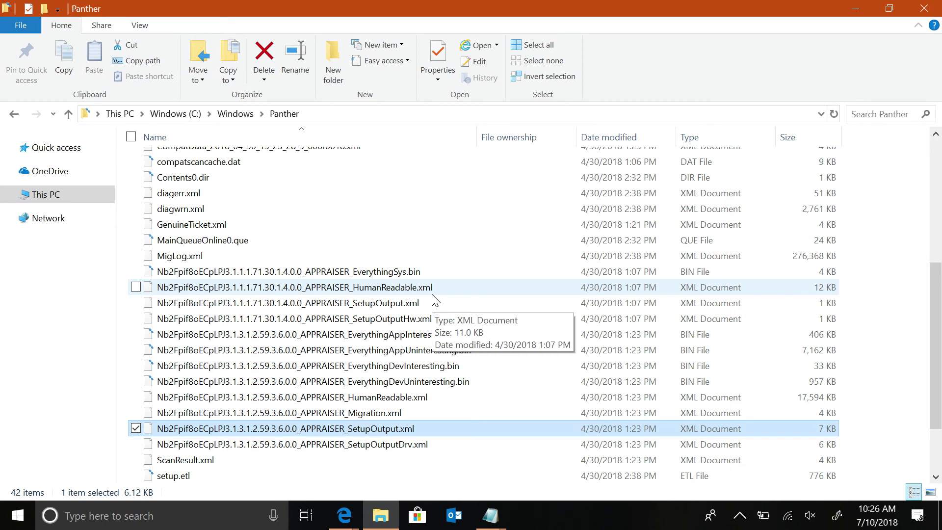
pyautogui.moveTo(656, 475)
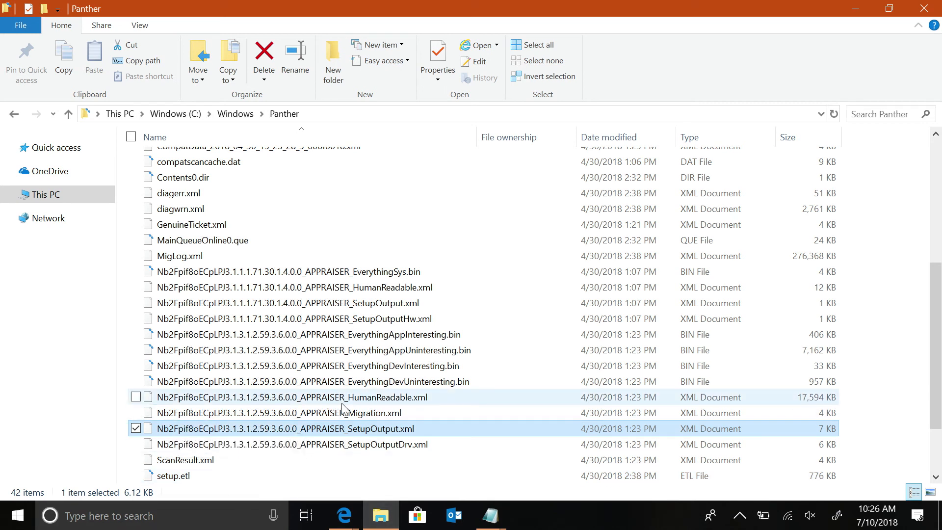
pyautogui.moveTo(414, 410)
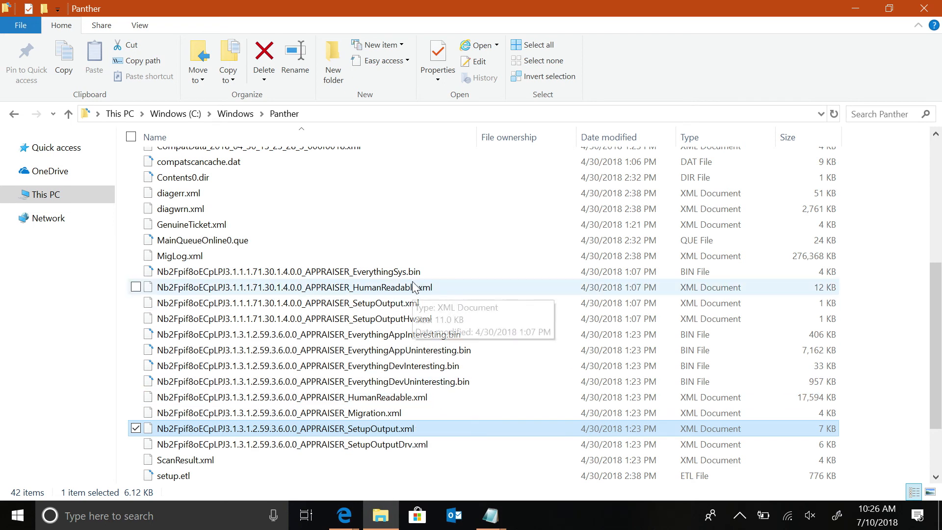
pyautogui.moveTo(401, 293)
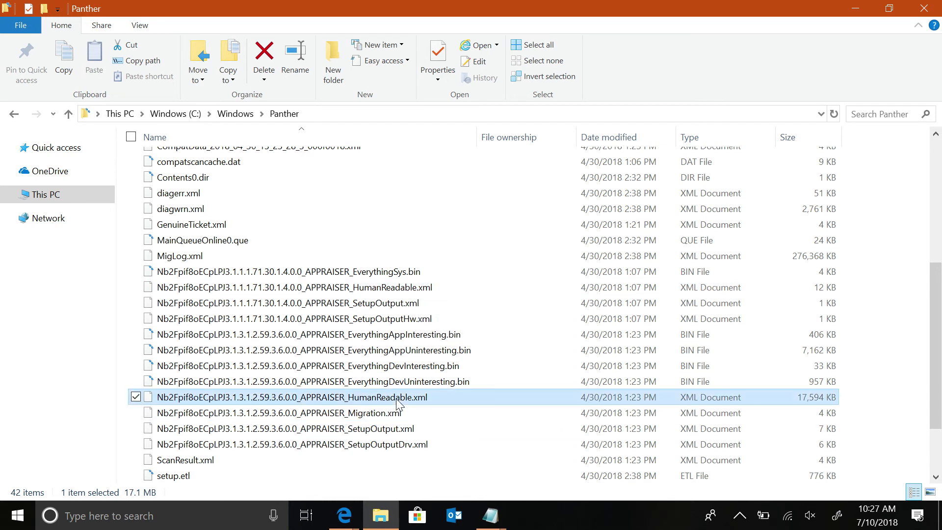
pyautogui.moveTo(798, 413)
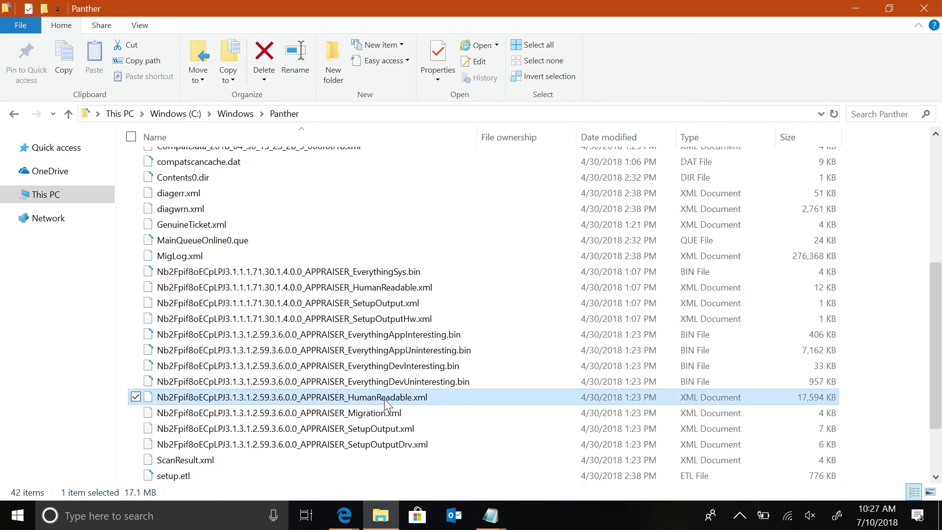
pyautogui.moveTo(384, 403)
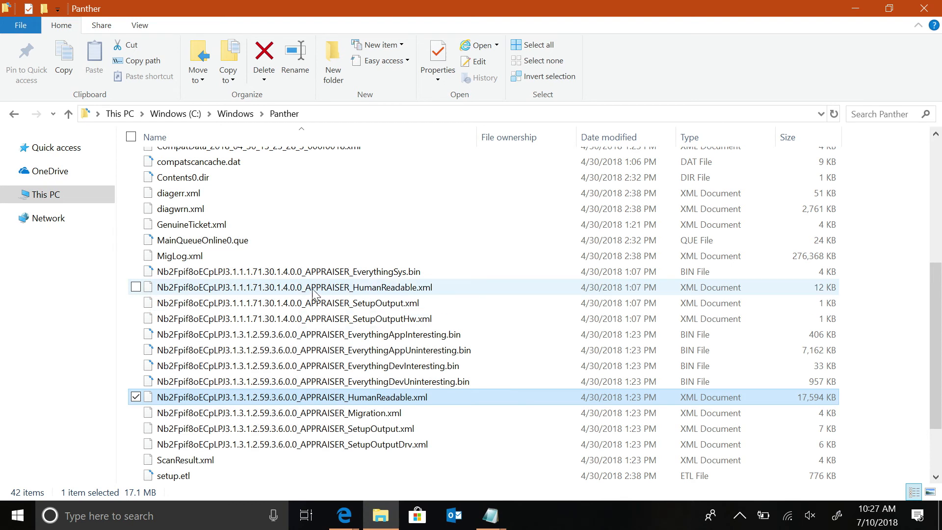
pyautogui.moveTo(328, 295)
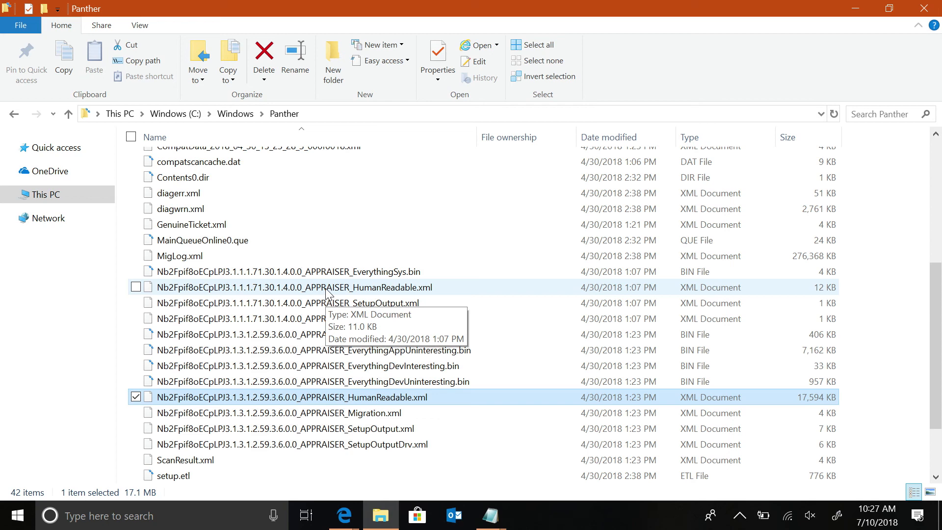
# Bring up the context menu for the 17,594 KB APPRAISER HumanReadable XML file.
pyautogui.rightClick(291, 397)
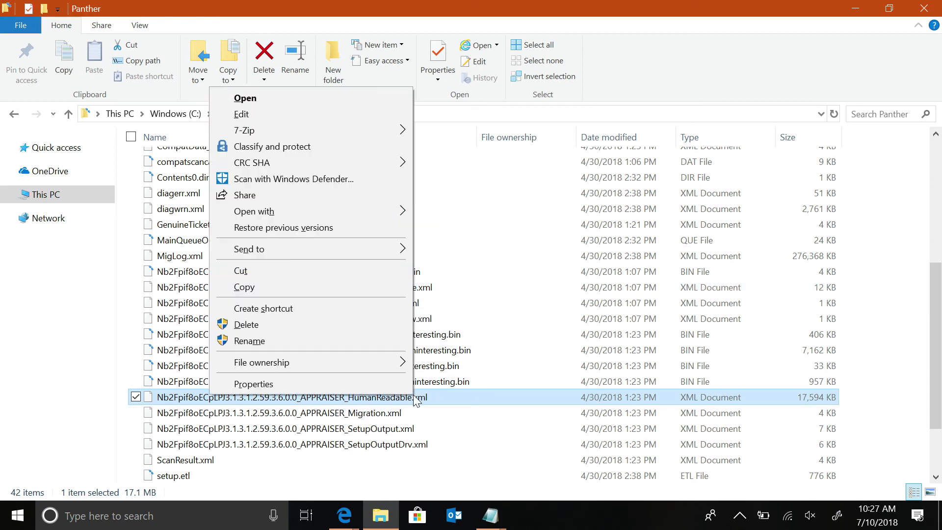
pyautogui.moveTo(504, 506)
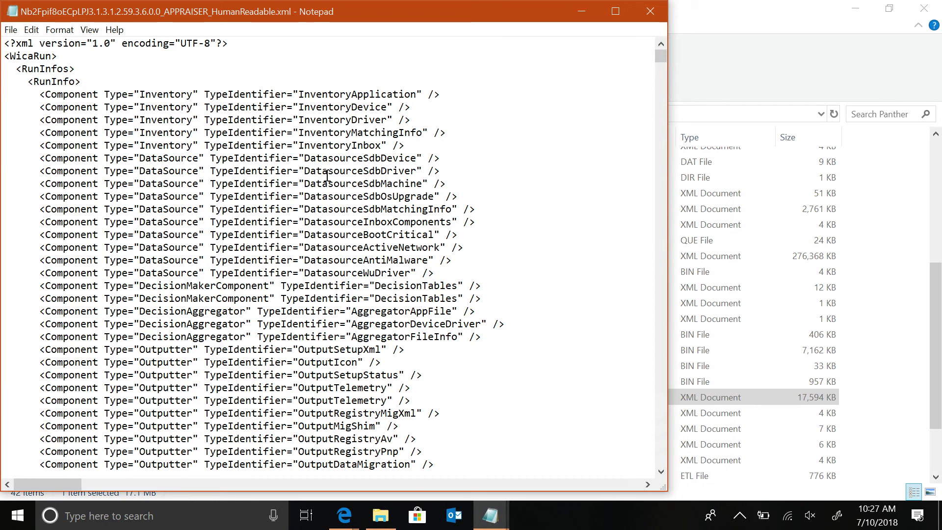
pyautogui.moveTo(422, 169)
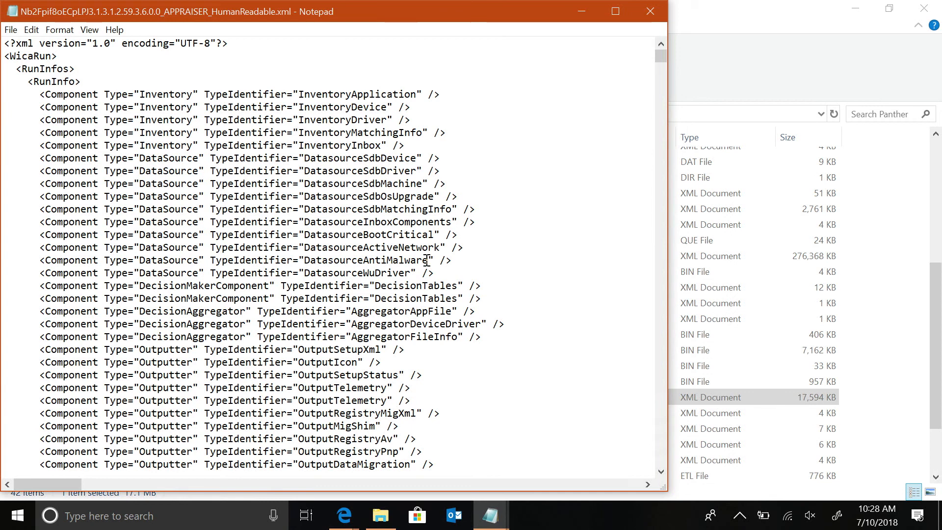
pyautogui.moveTo(580, 255)
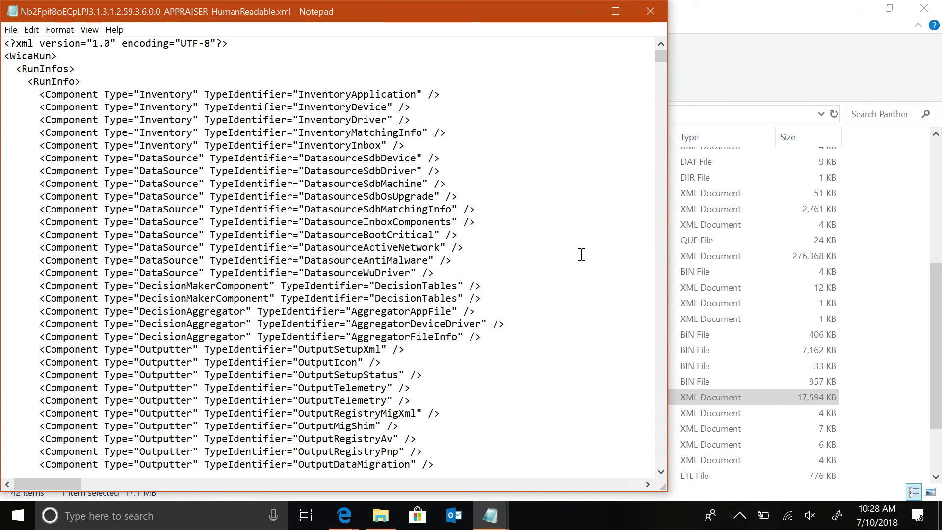
pyautogui.moveTo(443, 277)
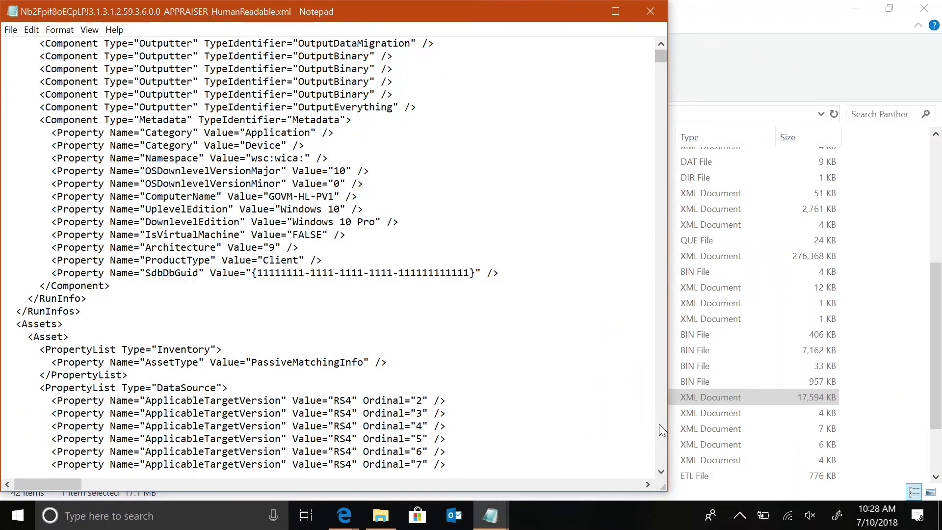
# Search the XML for 'exe' and dismiss the not-found message.
pyautogui.scroll(-3)
pyautogui.write('e')
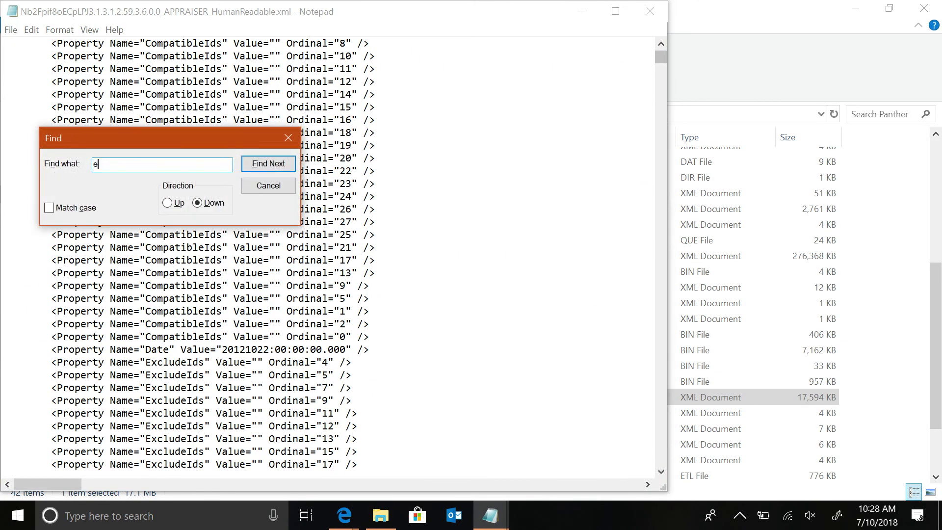
pyautogui.click(267, 164)
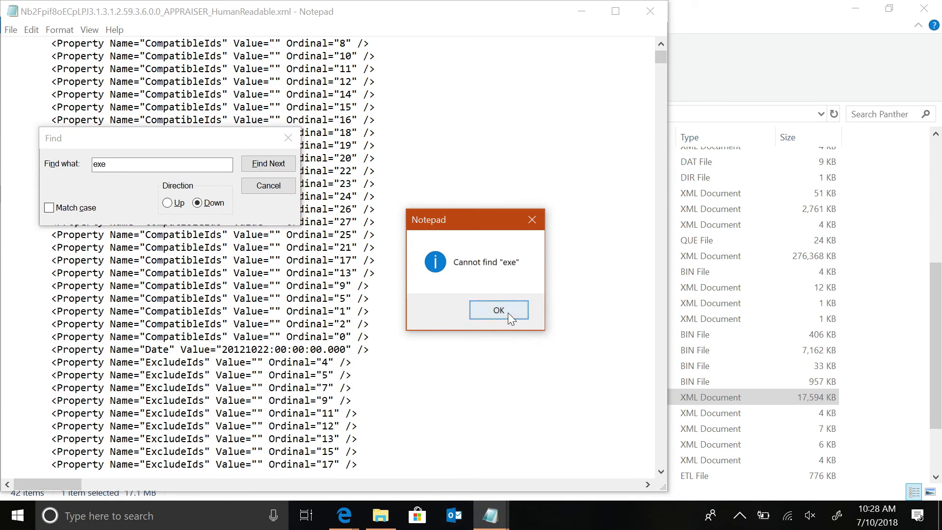
pyautogui.click(498, 311)
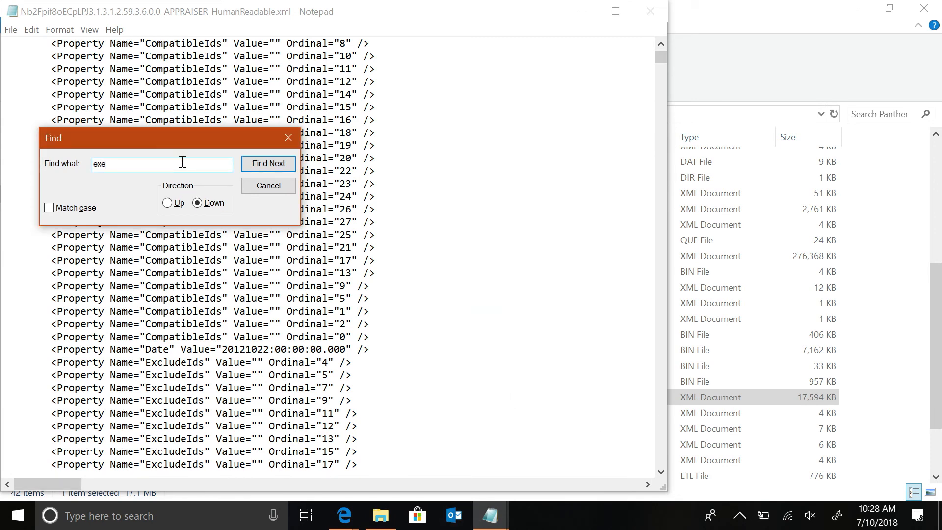
# Search upward for 'isav' and dismiss the not-found message.
pyautogui.write('isav')
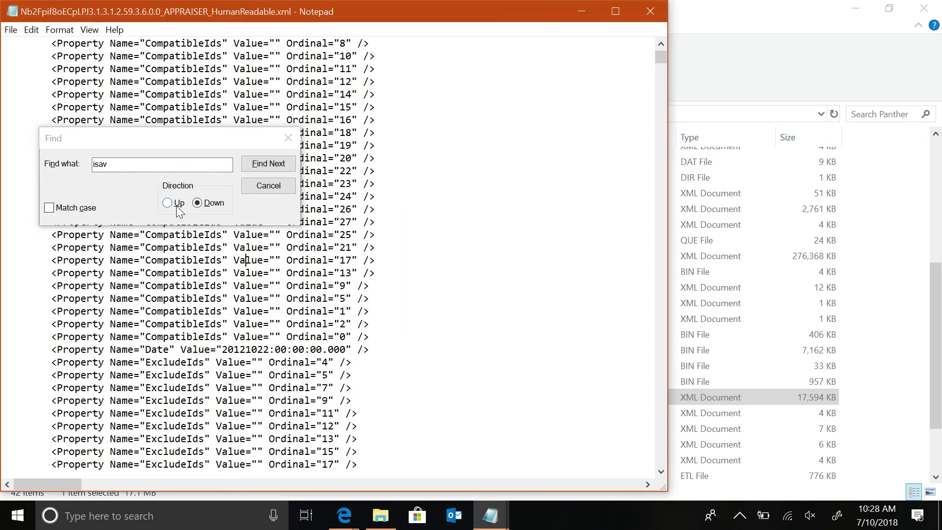
pyautogui.click(168, 202)
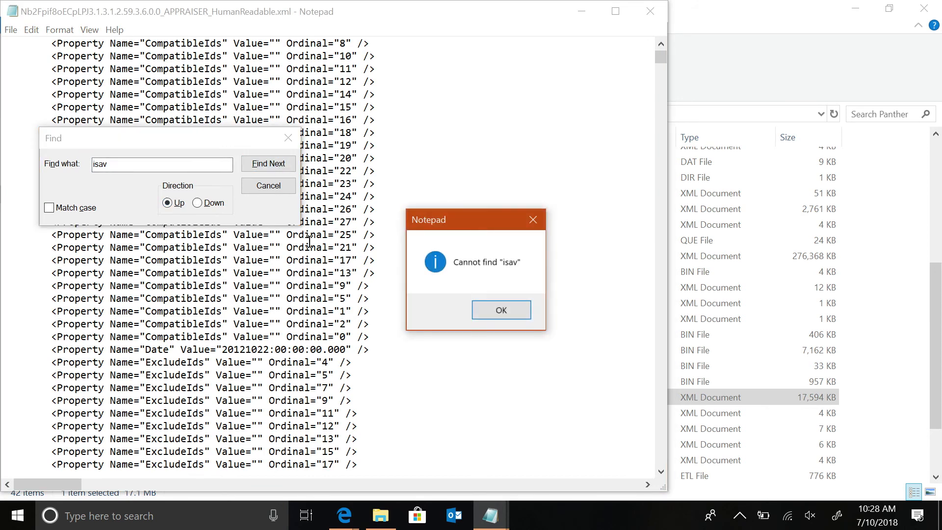
pyautogui.click(500, 310)
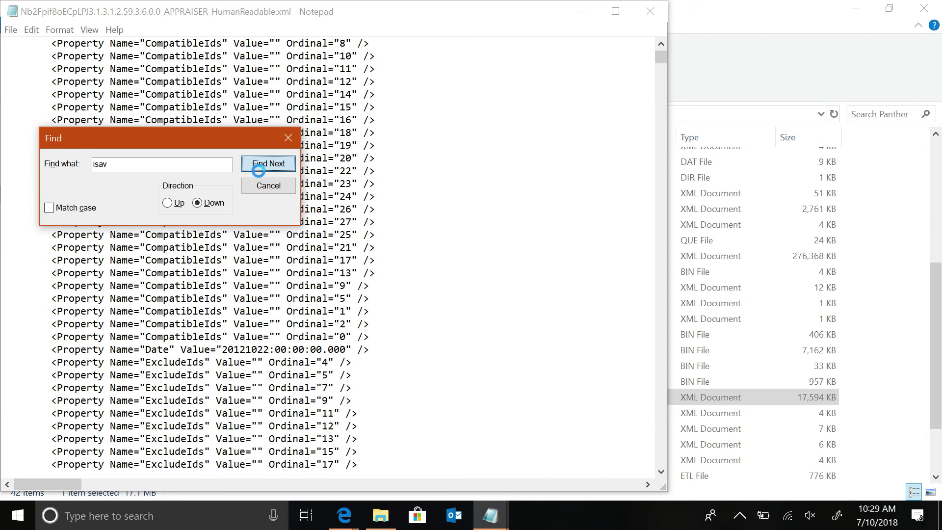
# Find 'isav' downward, landing on IsAv=TRUE for Windows Defender's msmpeng.exe with its details in view.
pyautogui.click(269, 164)
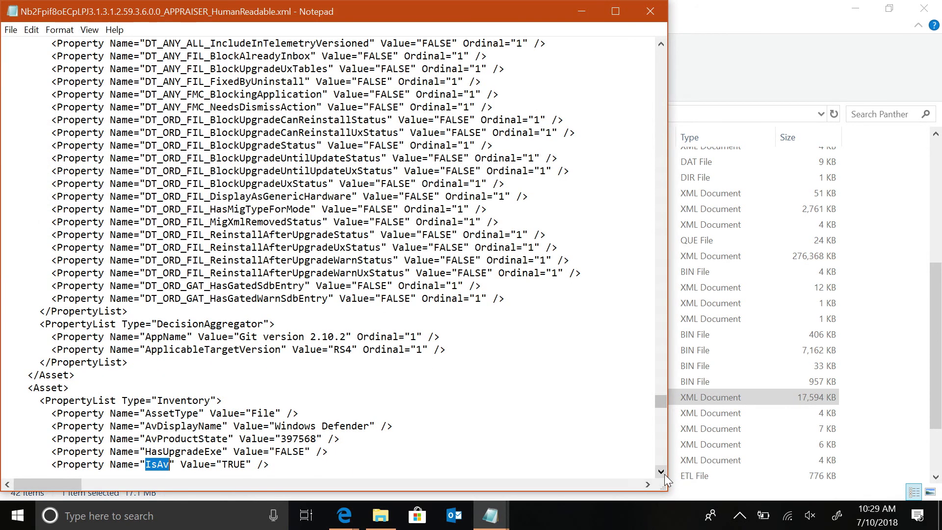
pyautogui.scroll(-3)
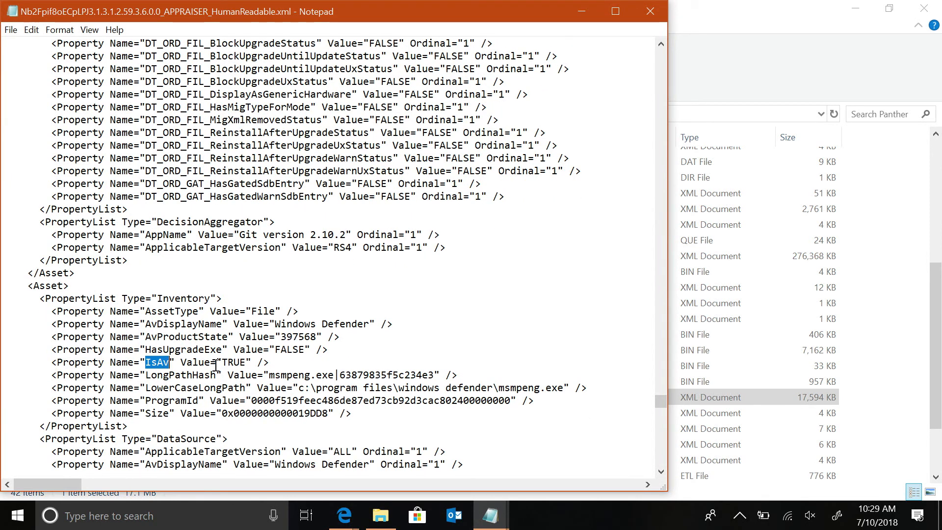
pyautogui.moveTo(107, 388)
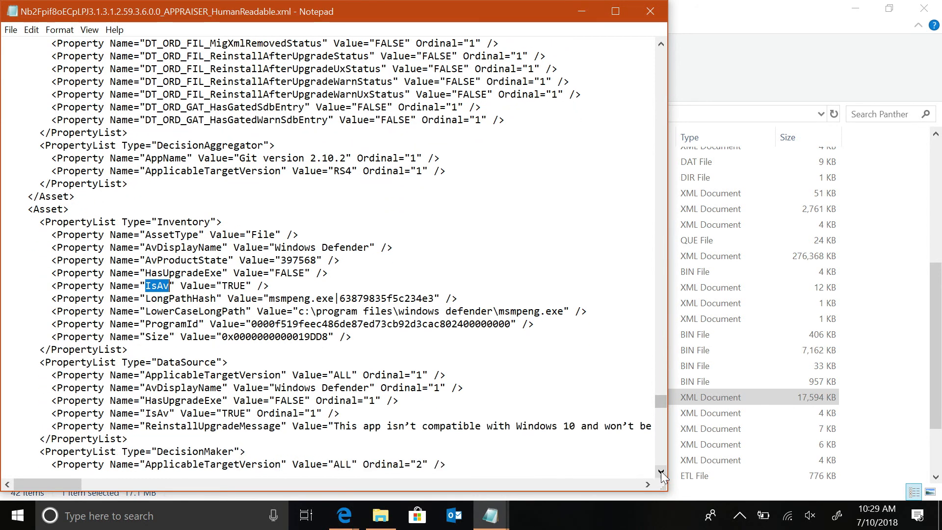
pyautogui.scroll(-3)
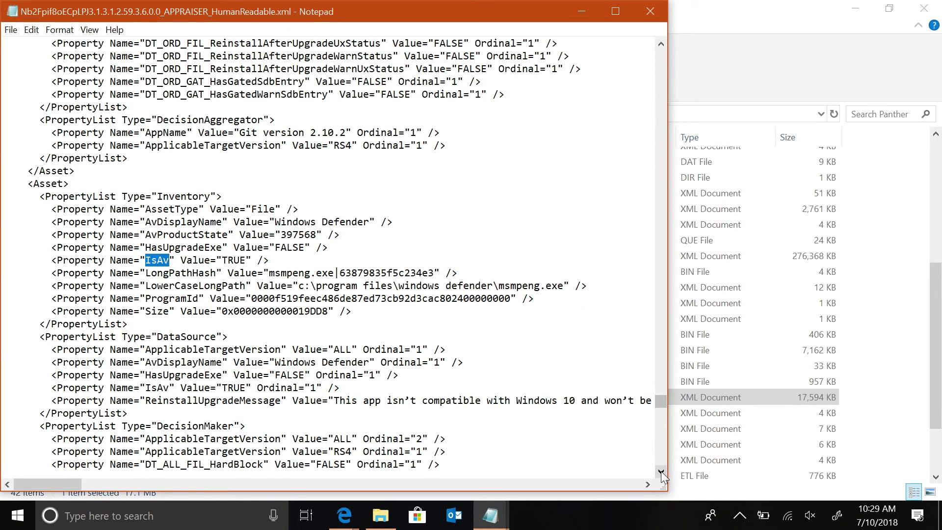